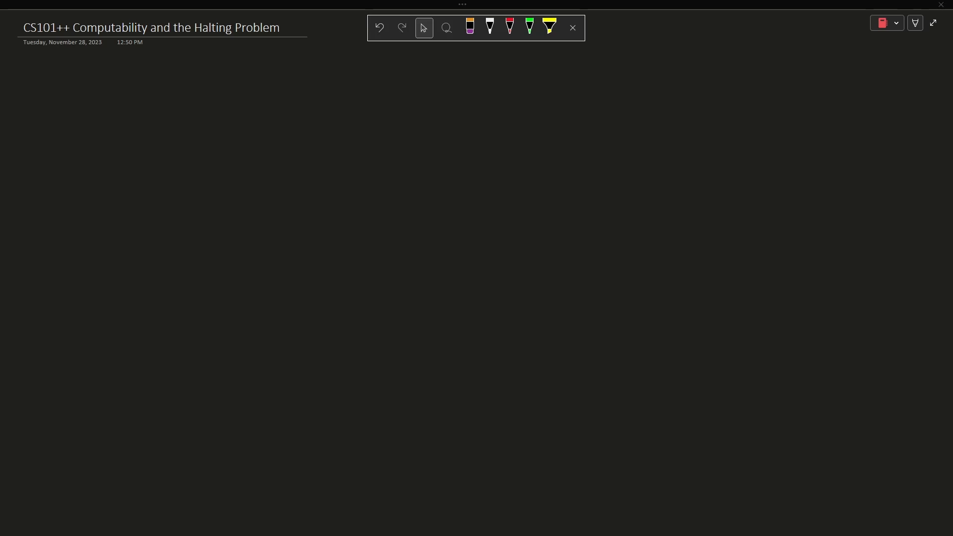
Highlight Wikipedia's Computability definition sentence and paste the article intro onto the OneNote page.
{"action": "left_click", "coordinate": [490, 28]}
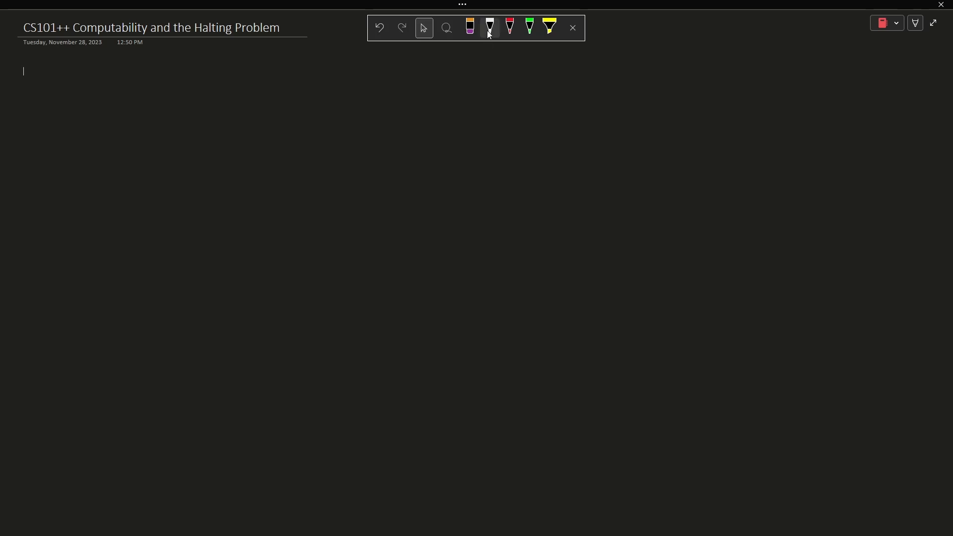
{"action": "left_click", "coordinate": [489, 28]}
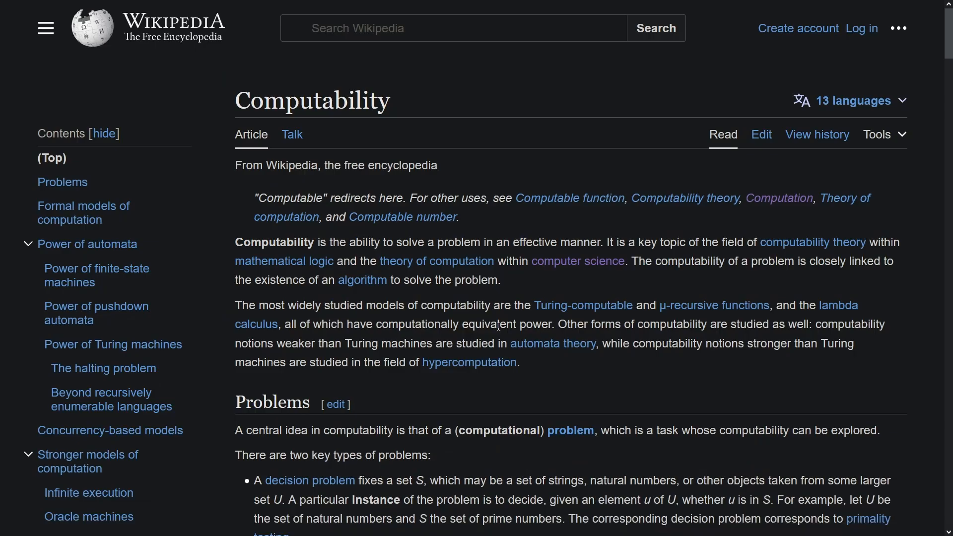
{"action": "left_click_drag", "start_coordinate": [236, 242], "coordinate": [465, 242]}
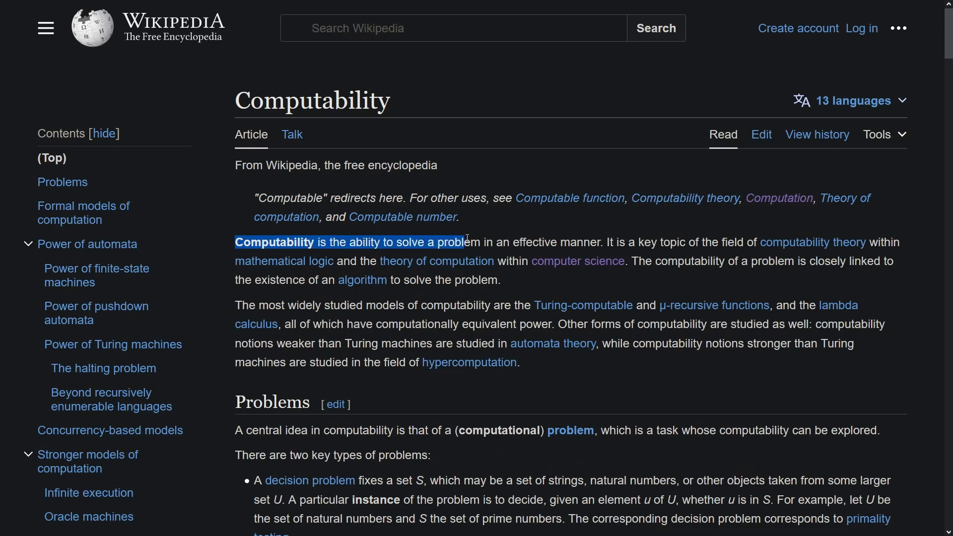
{"action": "left_click_drag", "start_coordinate": [463, 241], "coordinate": [583, 242]}
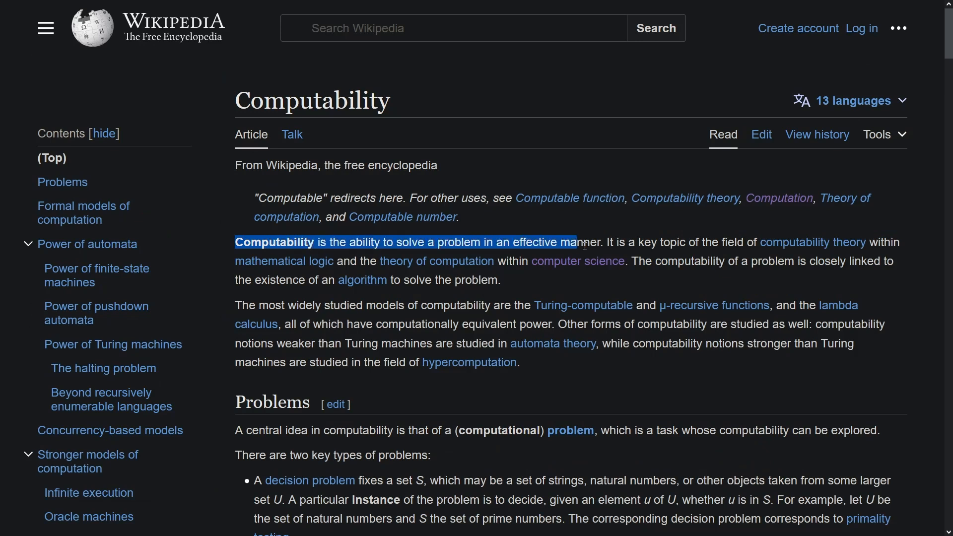
{"action": "left_click_drag", "start_coordinate": [574, 241], "coordinate": [602, 241]}
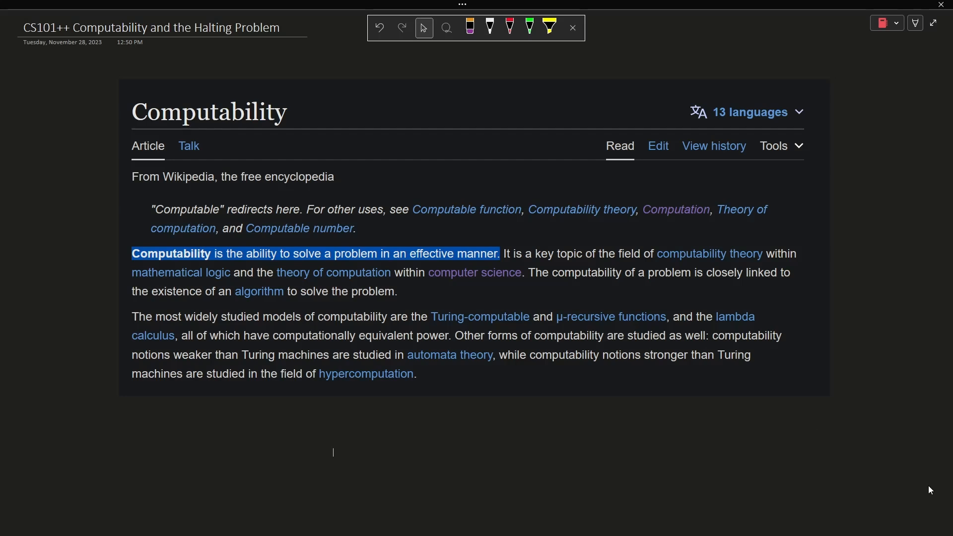
Ink 'Computers can do anything; what's not computable' in white, underlining 'anything' and 'not'.
{"action": "scroll", "scroll_direction": "down", "scroll_amount": 3}
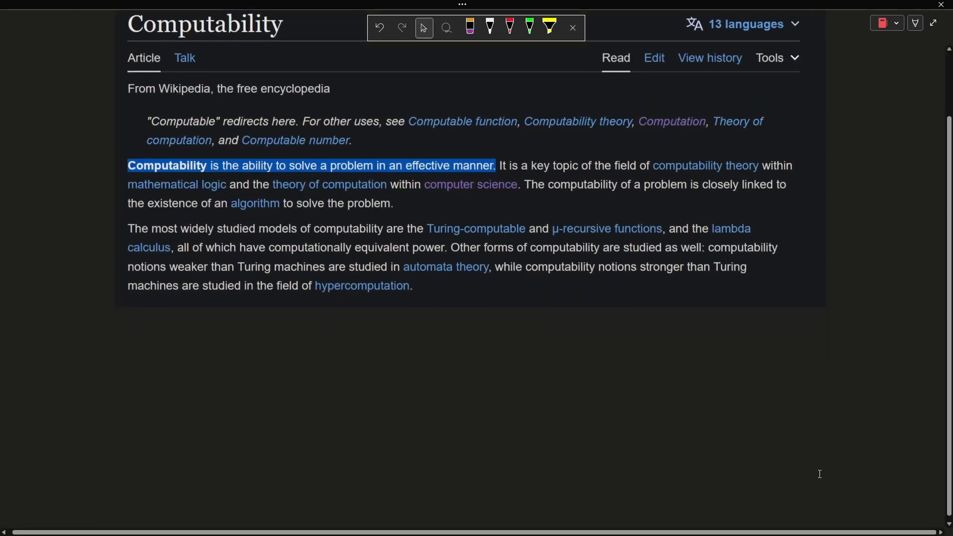
{"action": "scroll", "scroll_direction": "down", "scroll_amount": 3}
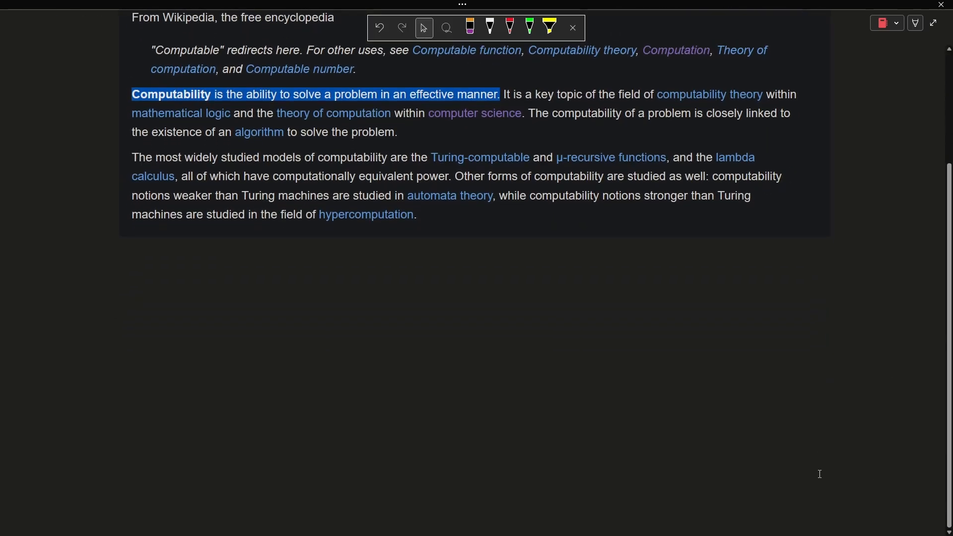
{"action": "left_click", "coordinate": [488, 27]}
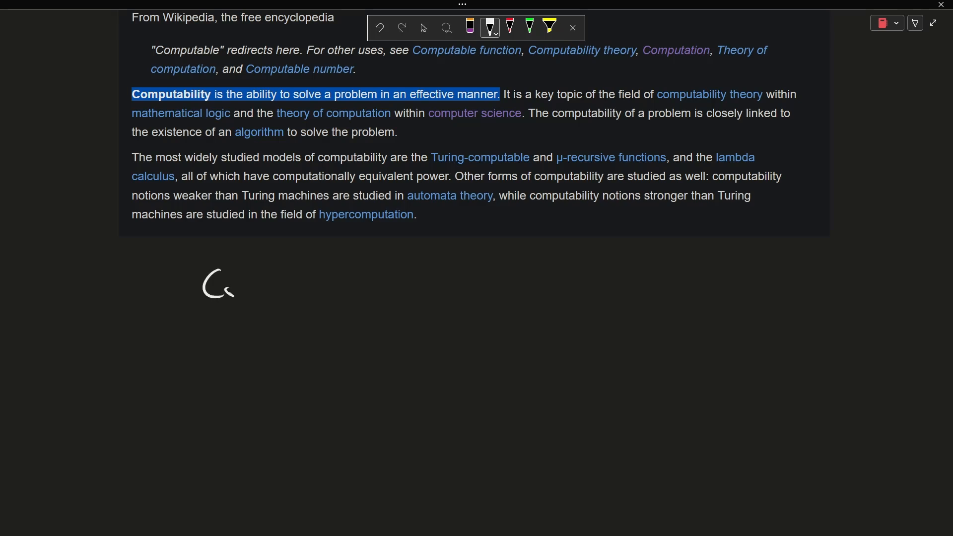
{"action": "left_click_drag", "start_coordinate": [204, 282], "coordinate": [568, 289]}
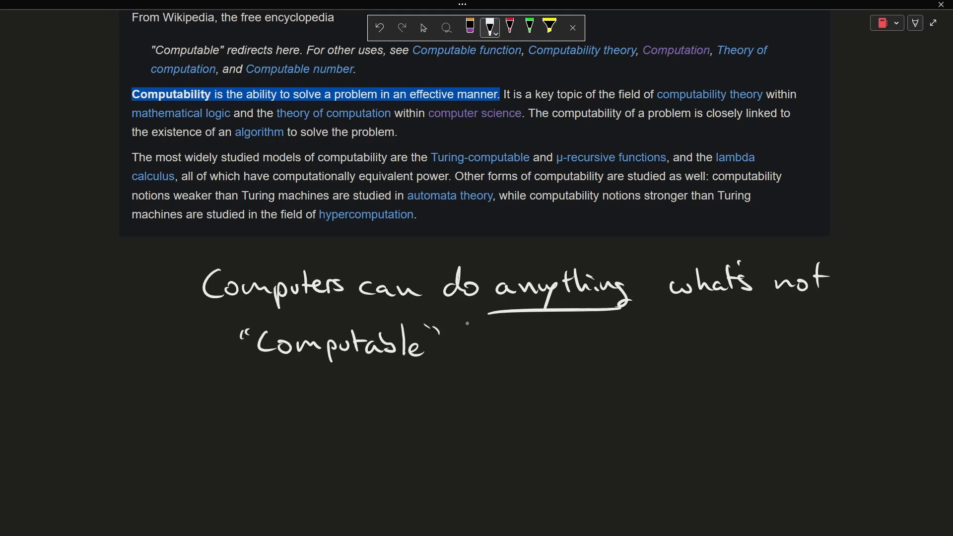
{"action": "left_click_drag", "start_coordinate": [772, 302], "coordinate": [824, 304]}
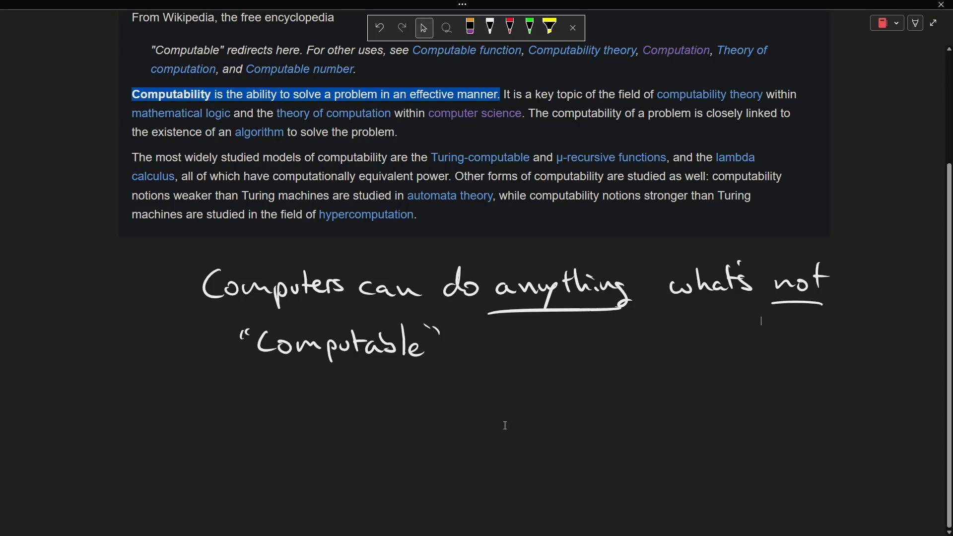
Write 'The Halting Problem' and 'In the general case: There's no way to know…' below.
{"action": "scroll", "scroll_direction": "down", "scroll_amount": 3}
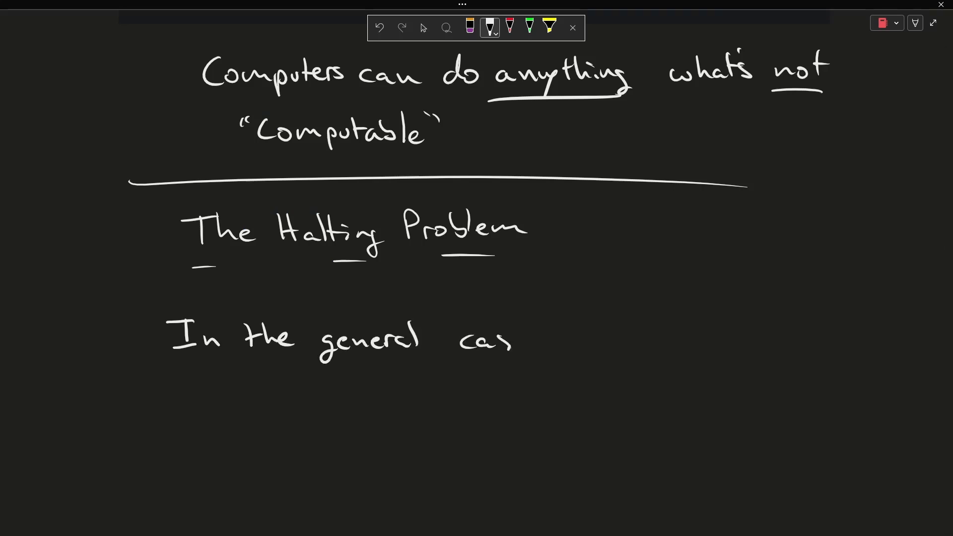
{"action": "left_click_drag", "start_coordinate": [499, 341], "coordinate": [529, 341]}
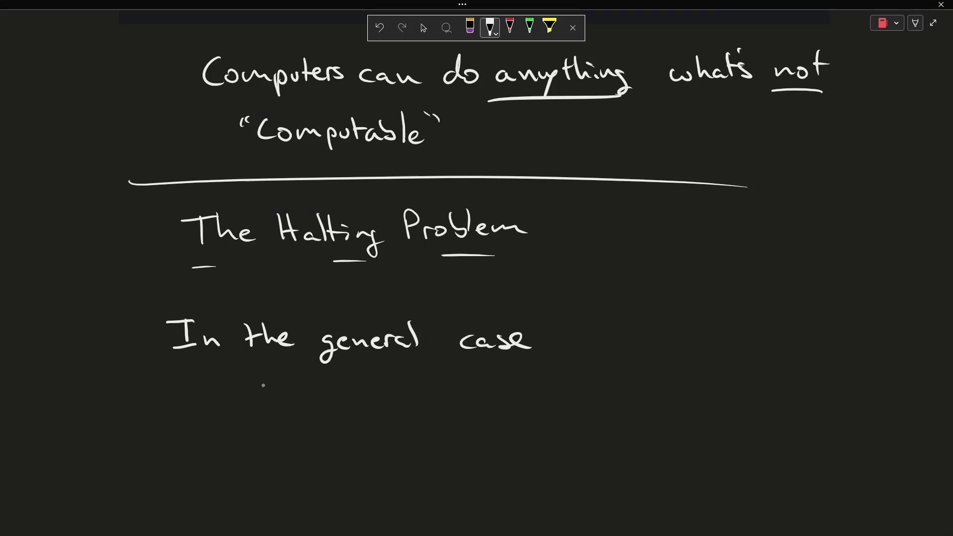
{"action": "type", "text": "There's no"}
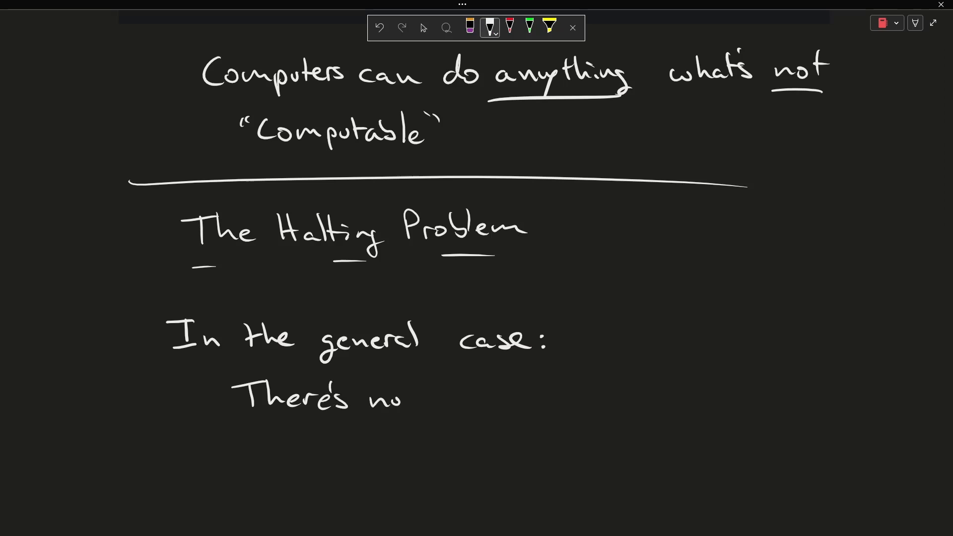
{"action": "left_click_drag", "start_coordinate": [426, 396], "coordinate": [511, 438]}
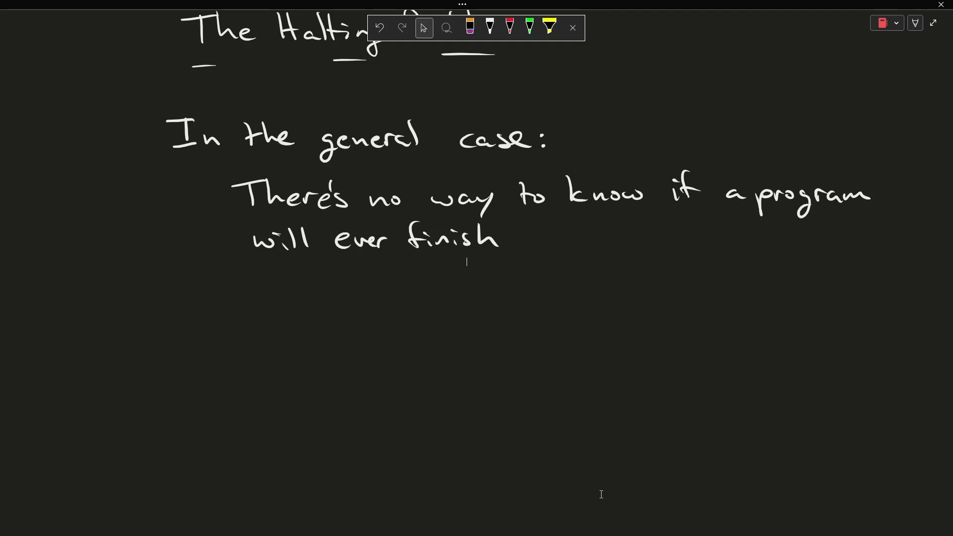
Handwrite a green print "Hello" with a line beneath, then a red while (worktodo()) { dowork } loop.
{"action": "left_click", "coordinate": [528, 27]}
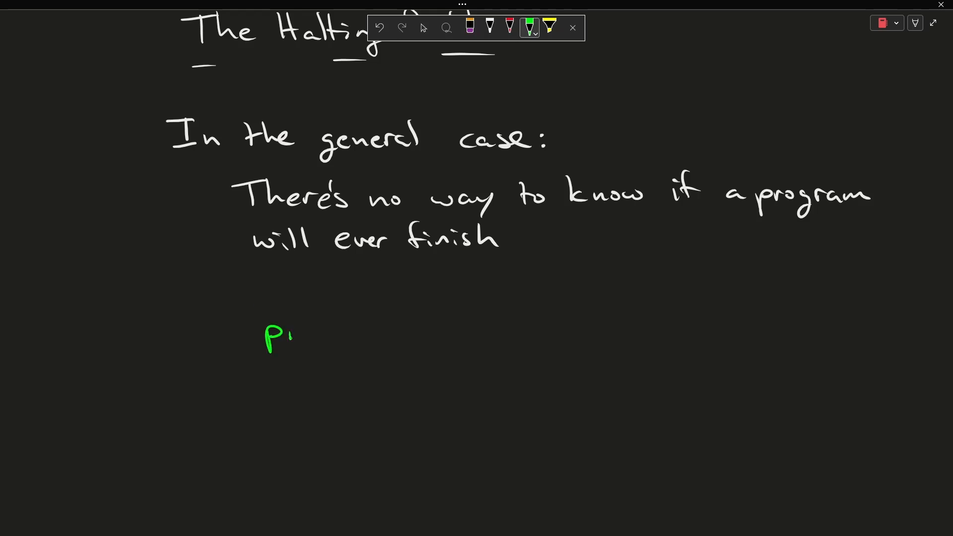
{"action": "left_click_drag", "start_coordinate": [286, 338], "coordinate": [344, 331]}
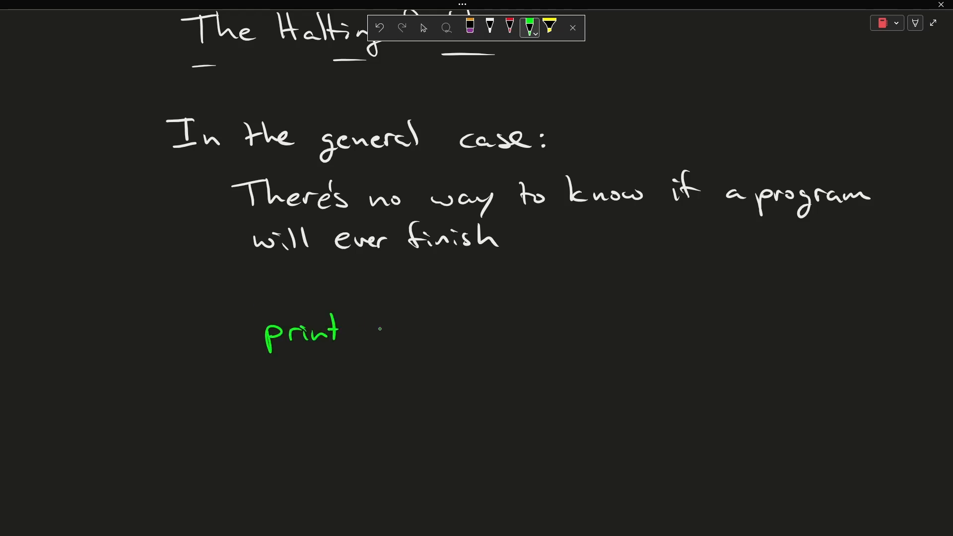
{"action": "left_click_drag", "start_coordinate": [377, 331], "coordinate": [431, 331]}
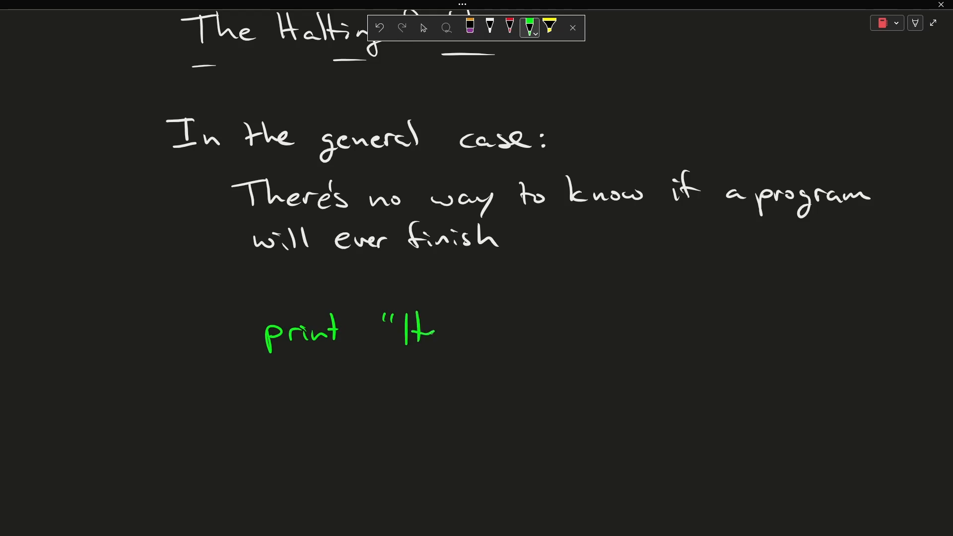
{"action": "left_click_drag", "start_coordinate": [426, 331], "coordinate": [487, 332]}
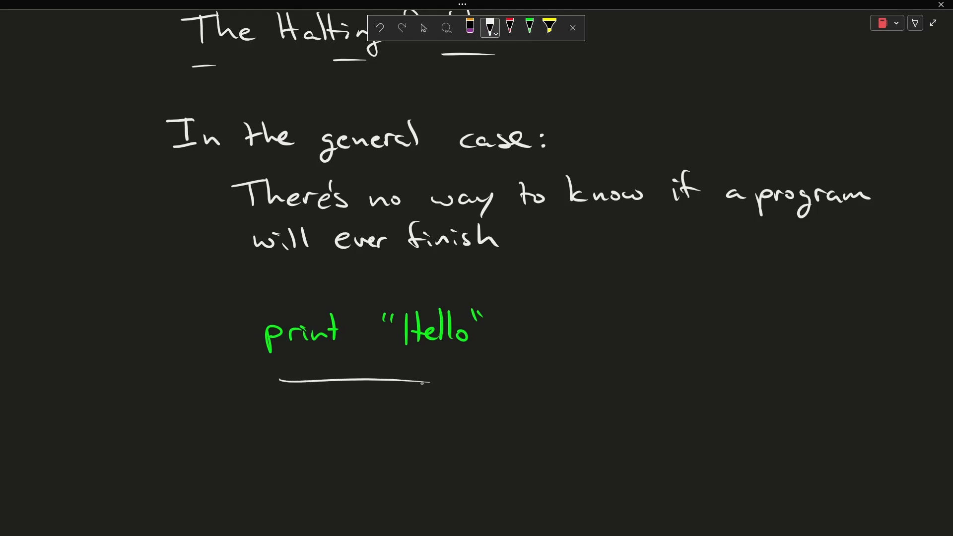
{"action": "mouse_move", "coordinate": [490, 28]}
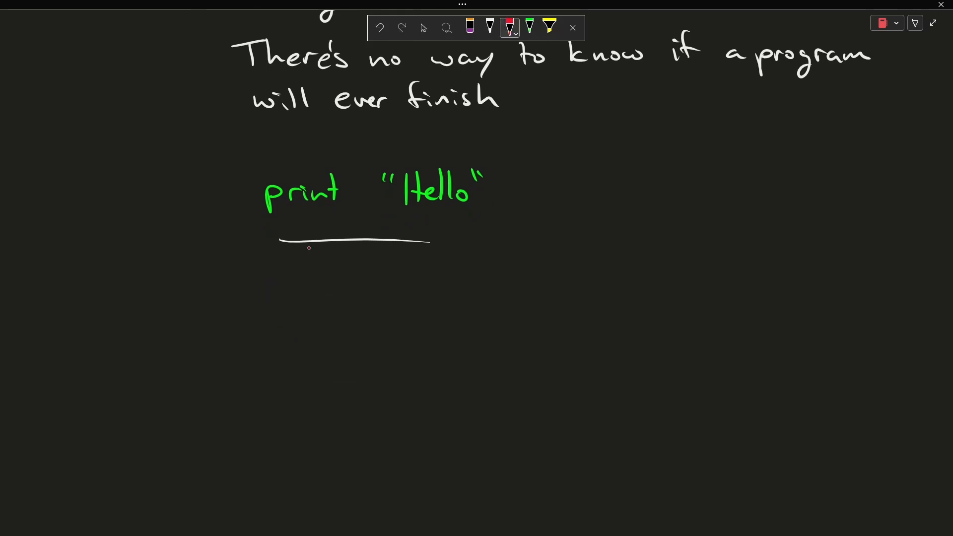
{"action": "left_click_drag", "start_coordinate": [258, 313], "coordinate": [350, 310]}
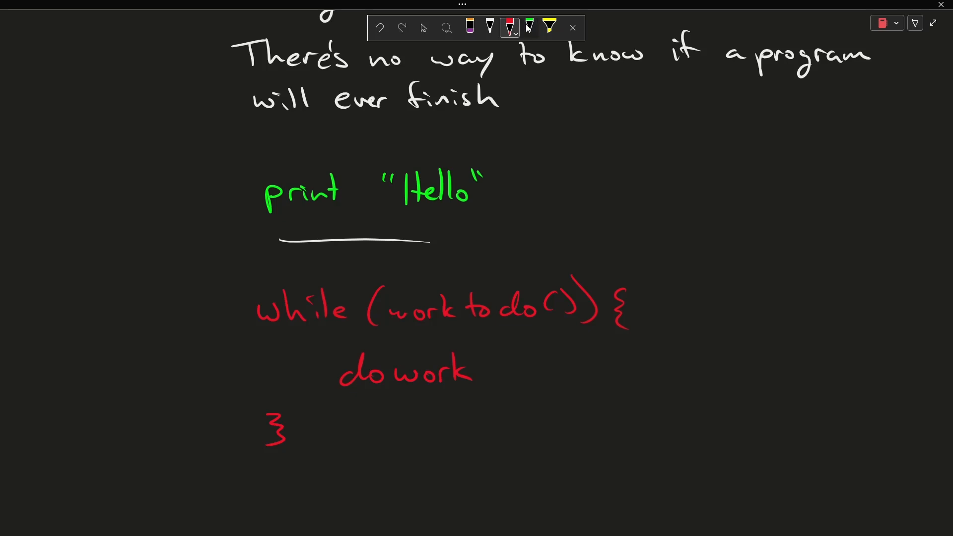
In white ink, write 'observer runs program' with arrows to both examples and a loop arrow beside dowork.
{"action": "left_click", "coordinate": [529, 27]}
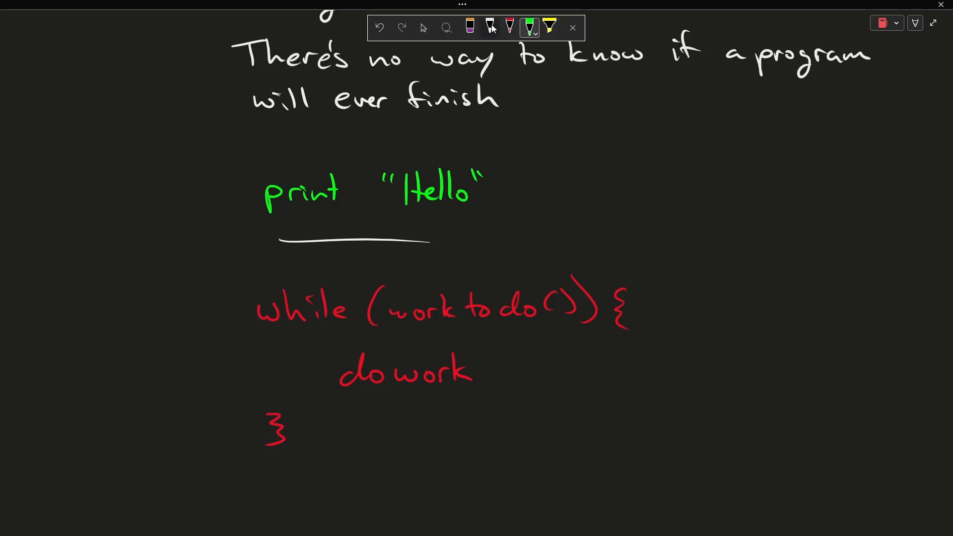
{"action": "left_click", "coordinate": [490, 28]}
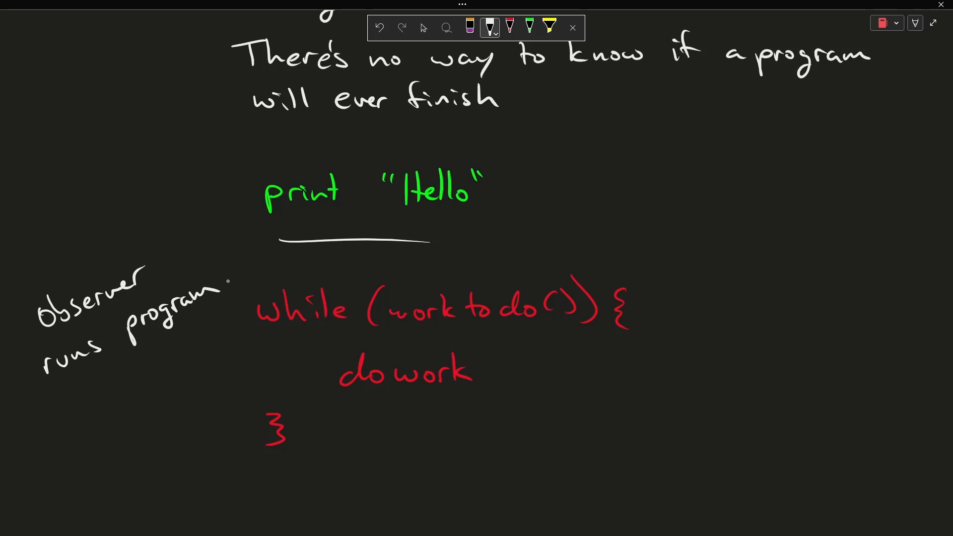
{"action": "left_click_drag", "start_coordinate": [203, 225], "coordinate": [241, 200]}
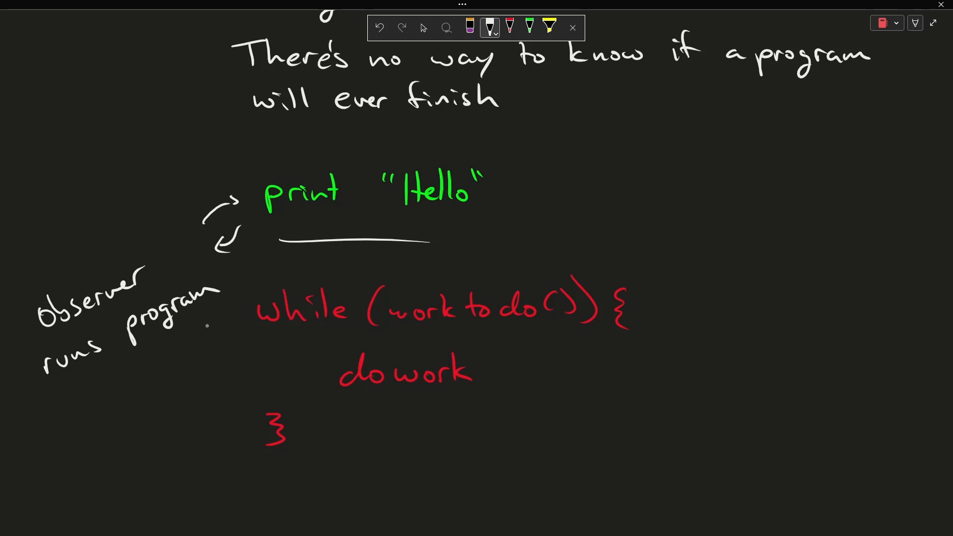
{"action": "left_click_drag", "start_coordinate": [201, 328], "coordinate": [237, 320]}
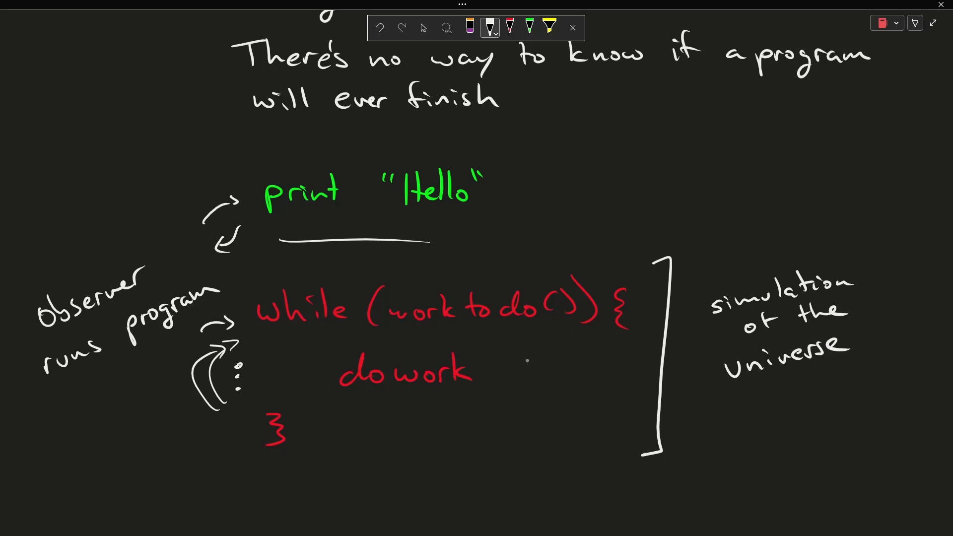
{"action": "left_click_drag", "start_coordinate": [529, 362], "coordinate": [542, 395]}
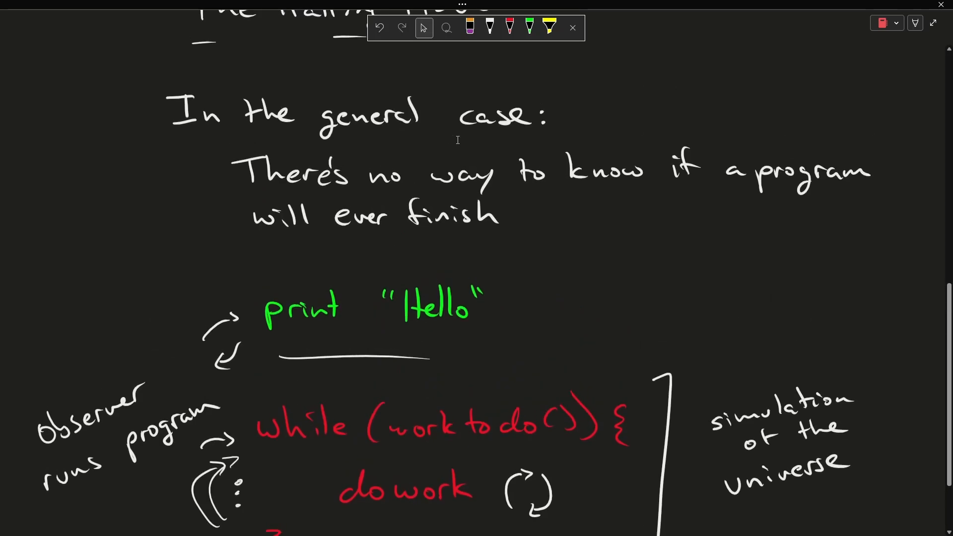
Highlight the Halting Problem heading and statement yellow, add a red 'a non computable problem' arrow.
{"action": "scroll", "scroll_direction": "down", "scroll_amount": 3}
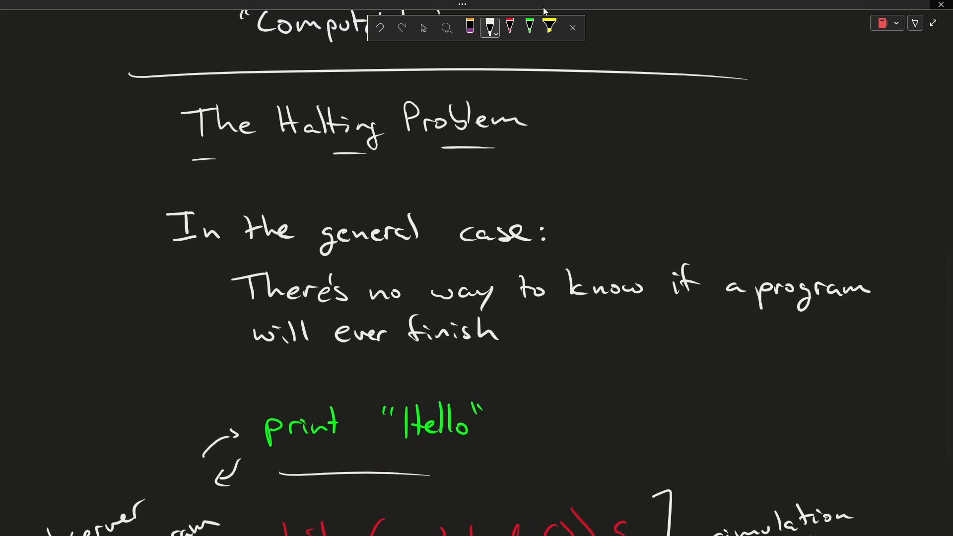
{"action": "left_click", "coordinate": [548, 27]}
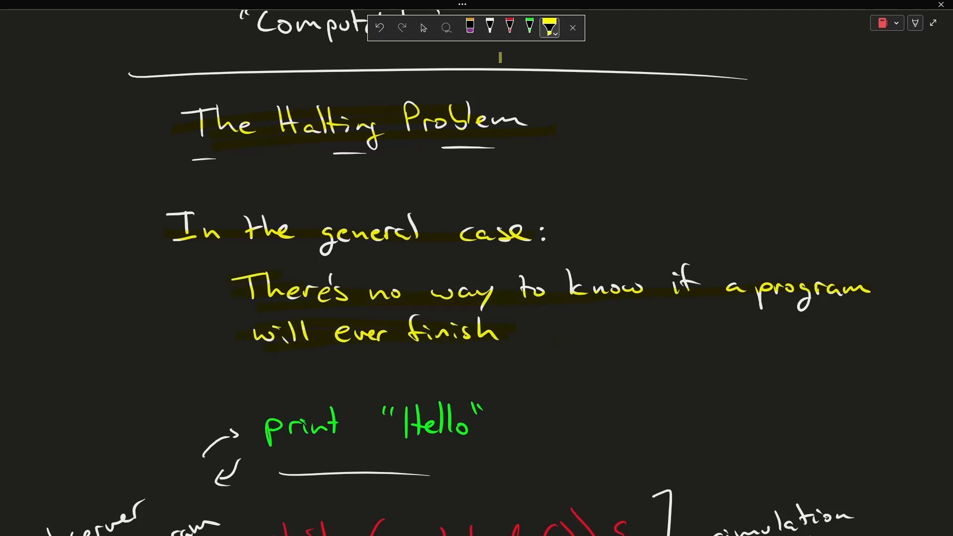
{"action": "left_click", "coordinate": [509, 28]}
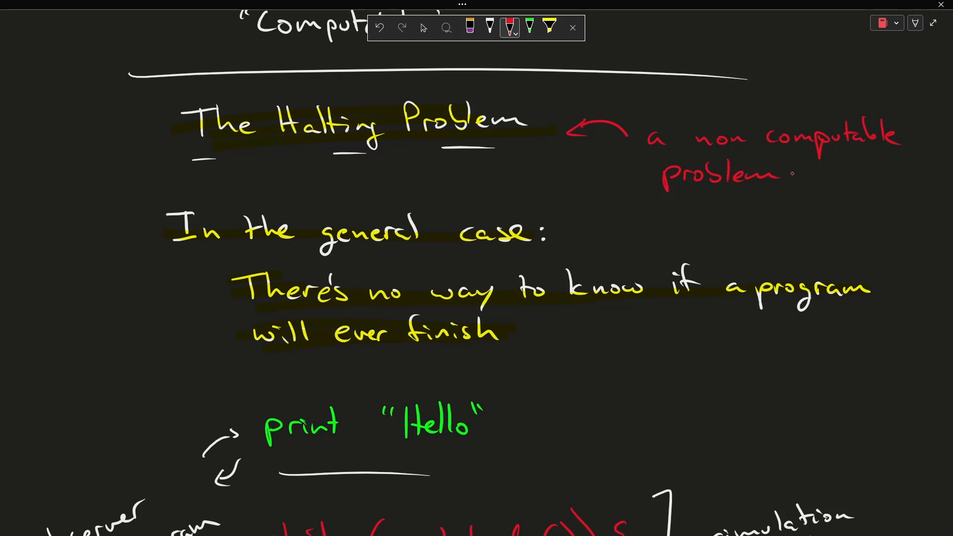
{"action": "left_click", "coordinate": [423, 27]}
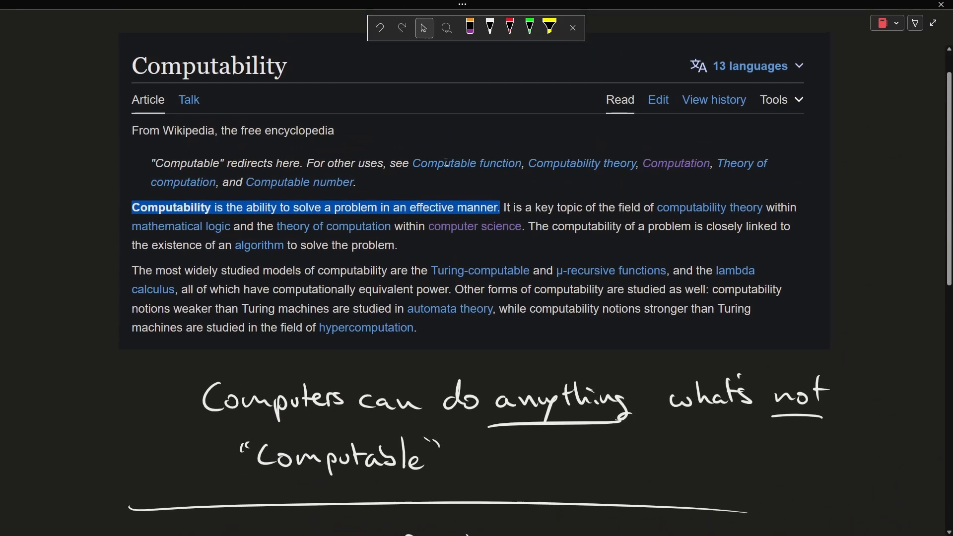
{"action": "scroll", "scroll_direction": "down", "scroll_amount": 3}
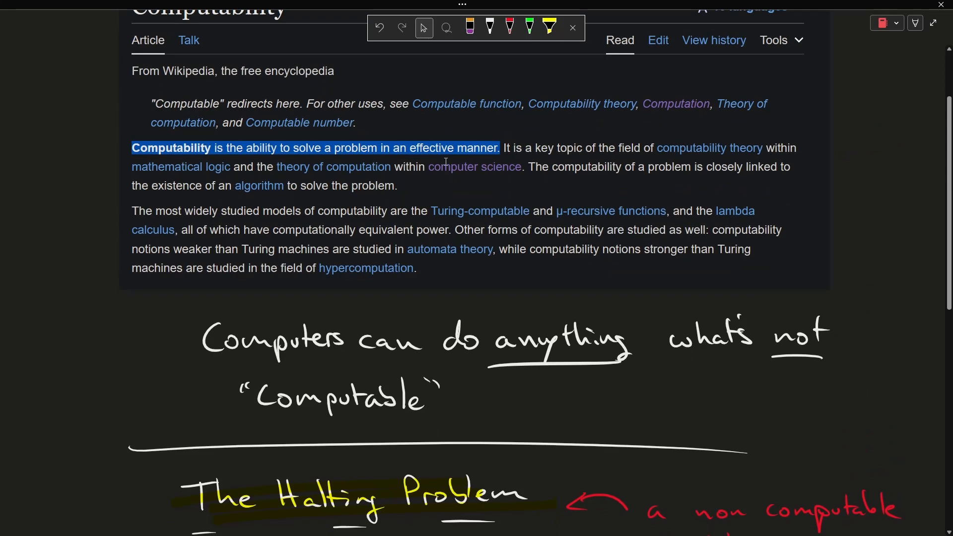